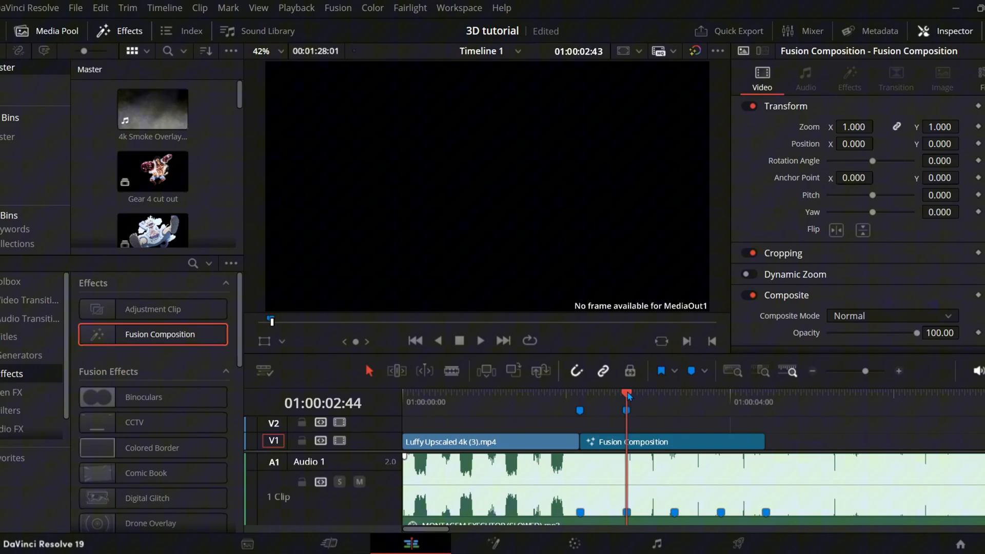
- Return to the start of the Fusion composition and open it for node editing
click(765, 409)
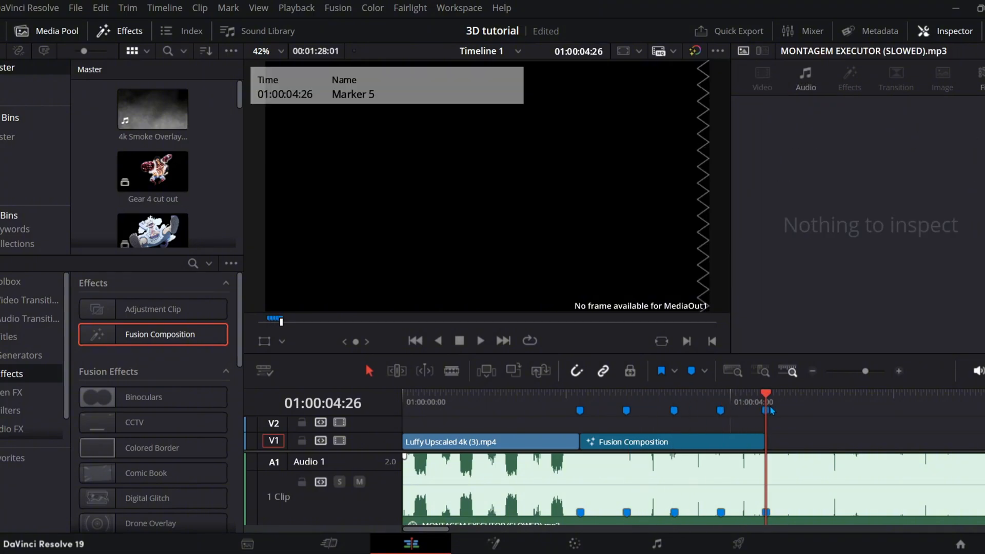
click(578, 402)
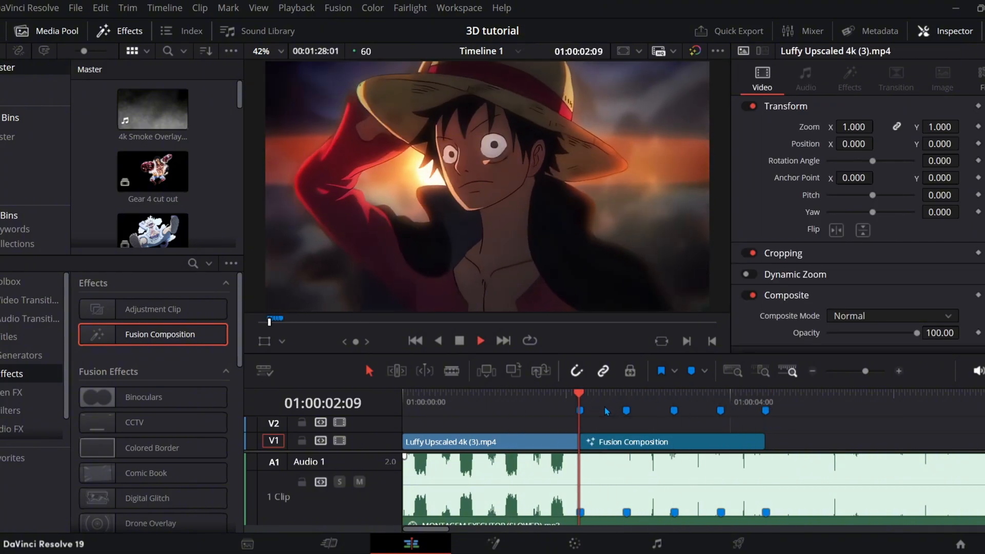
click(493, 543)
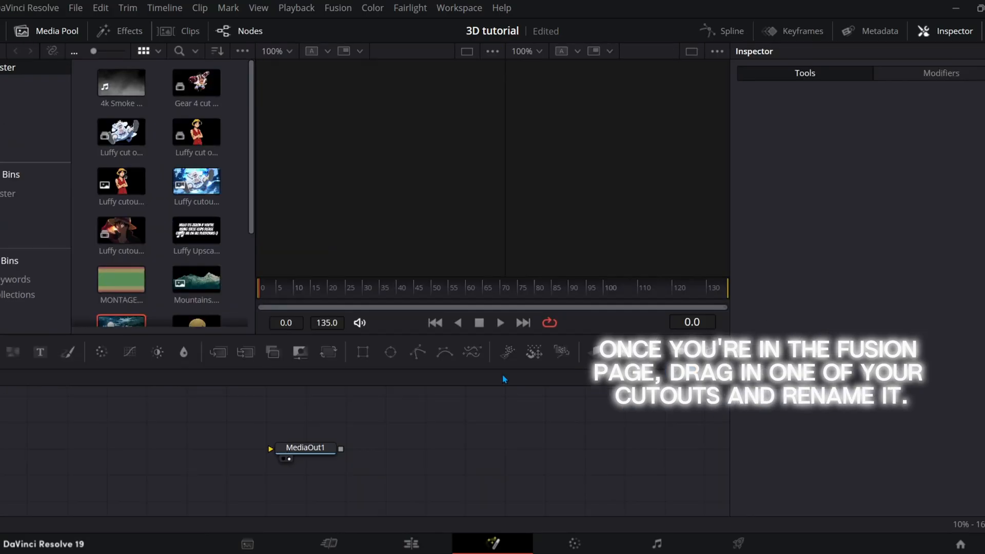
- Rename the cutout node Cutout1, hide node settings, and select the Camera3D node
right_click(137, 434)
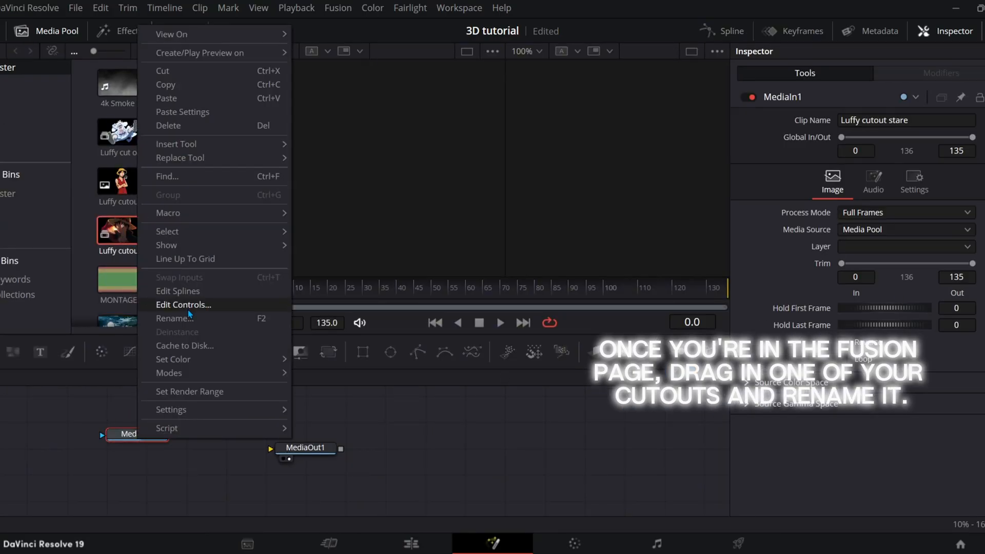
click(174, 318)
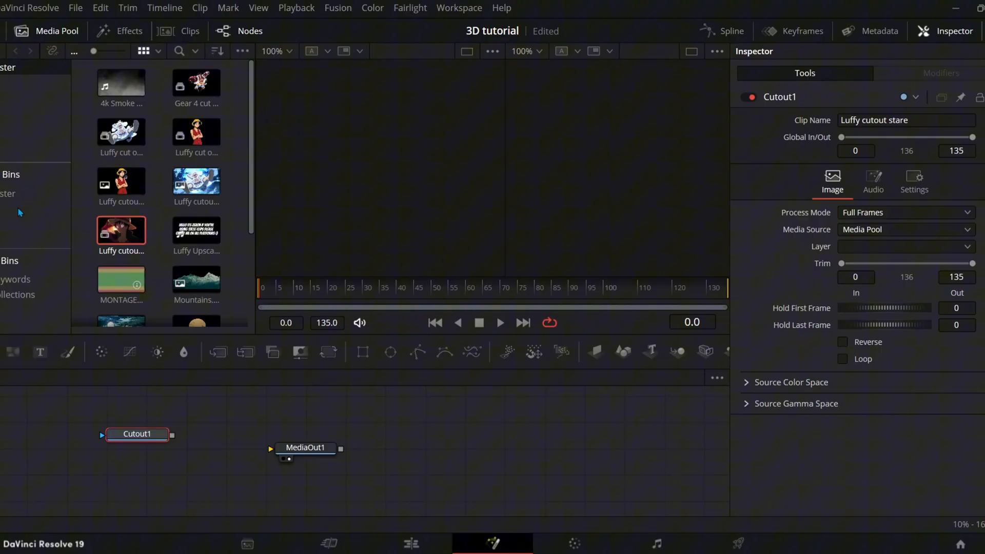
click(948, 31)
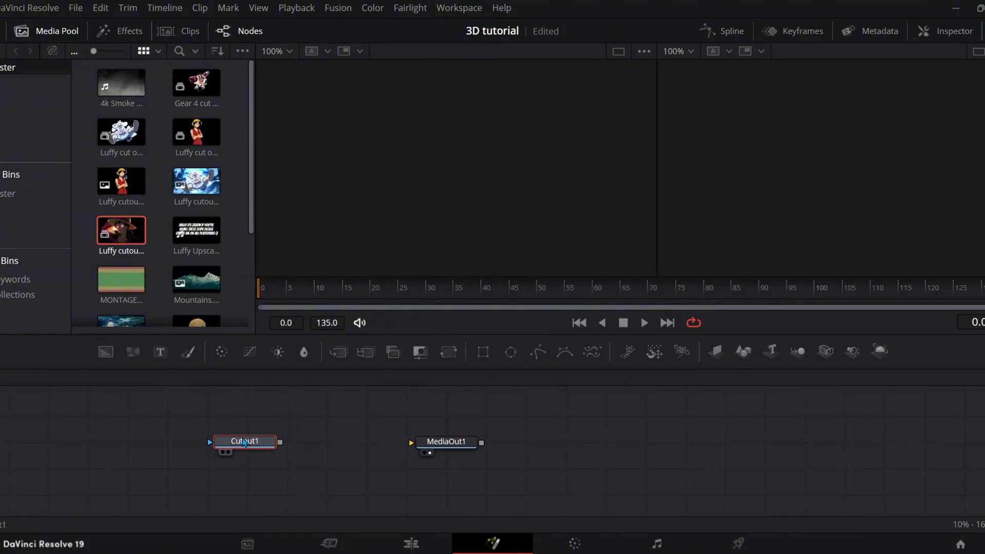
mouse_move(715, 351)
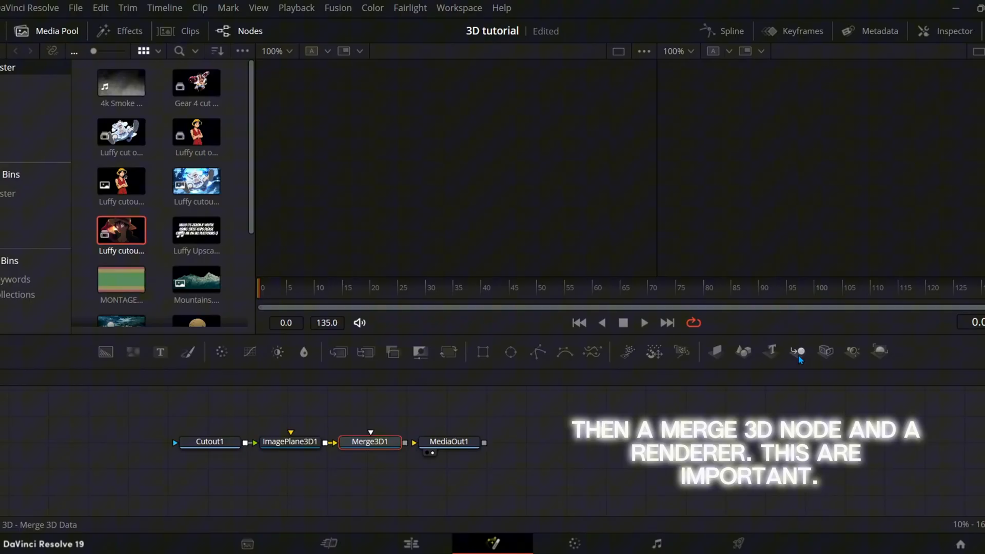
mouse_move(880, 351)
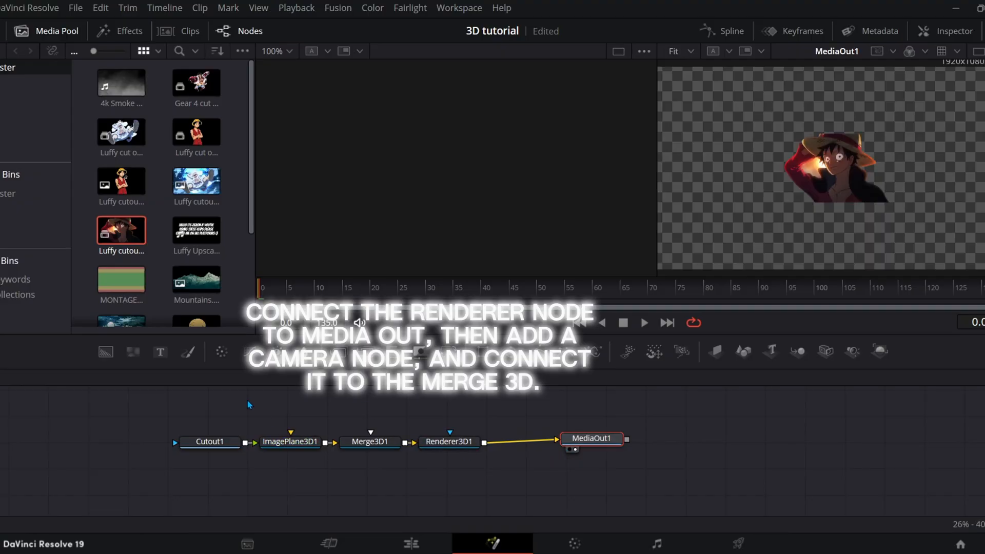
mouse_move(826, 351)
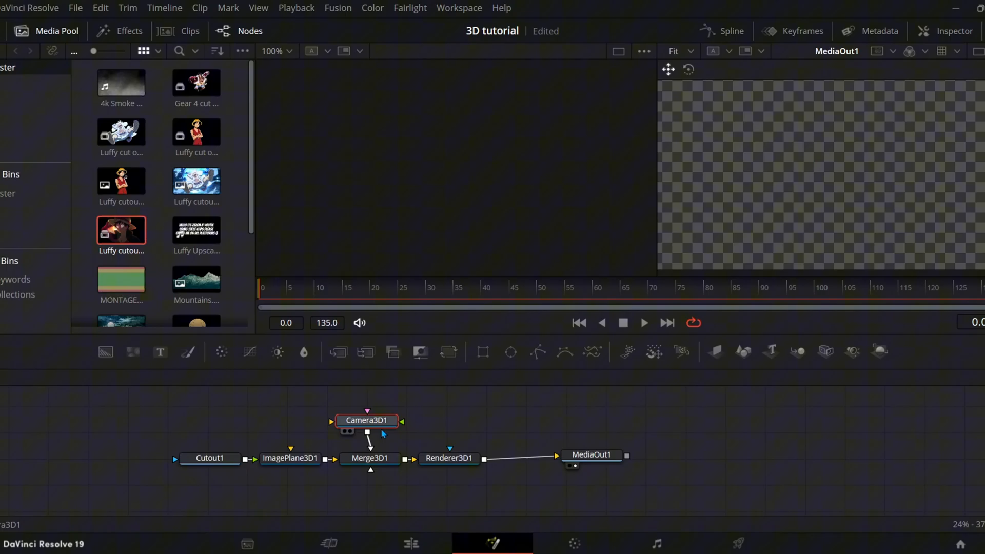
click(367, 420)
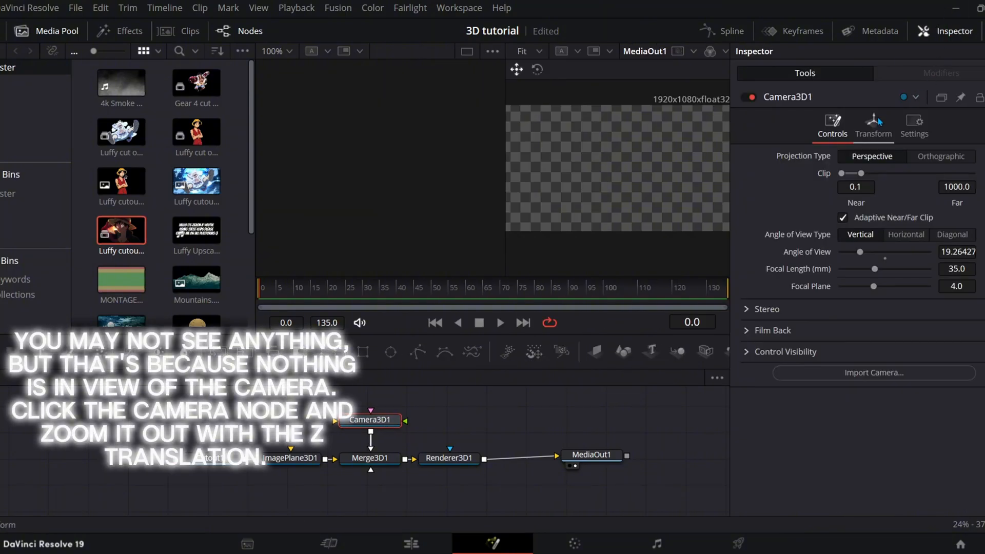
- Raise Camera3D's Z translation, add the night sky as BG, and push back and scale its plane
click(873, 123)
text(BG)
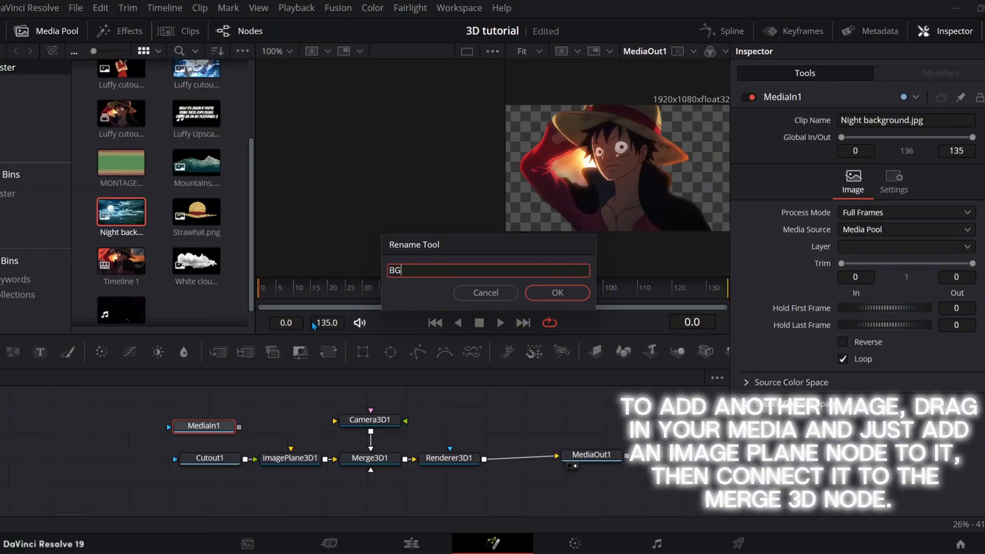
click(555, 293)
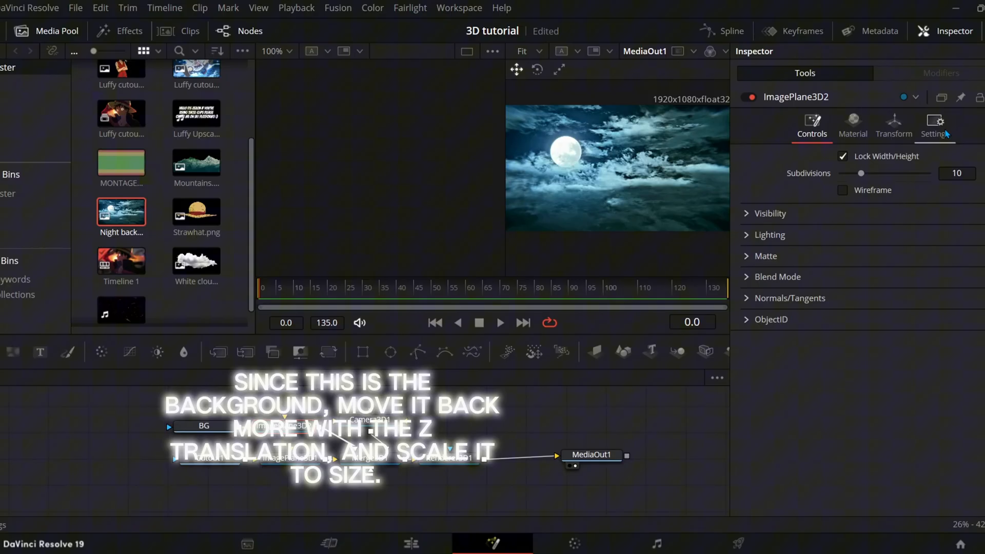
click(893, 126)
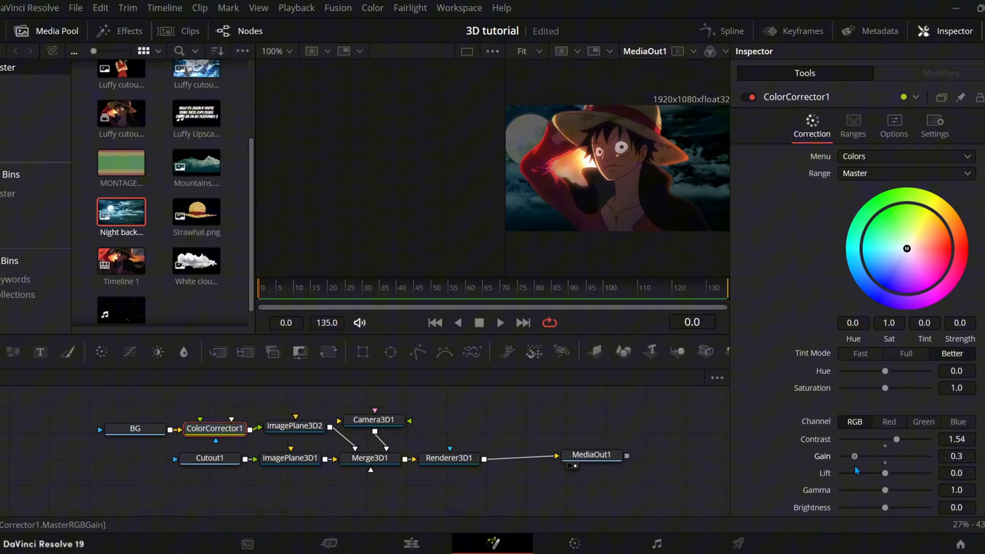
click(295, 425)
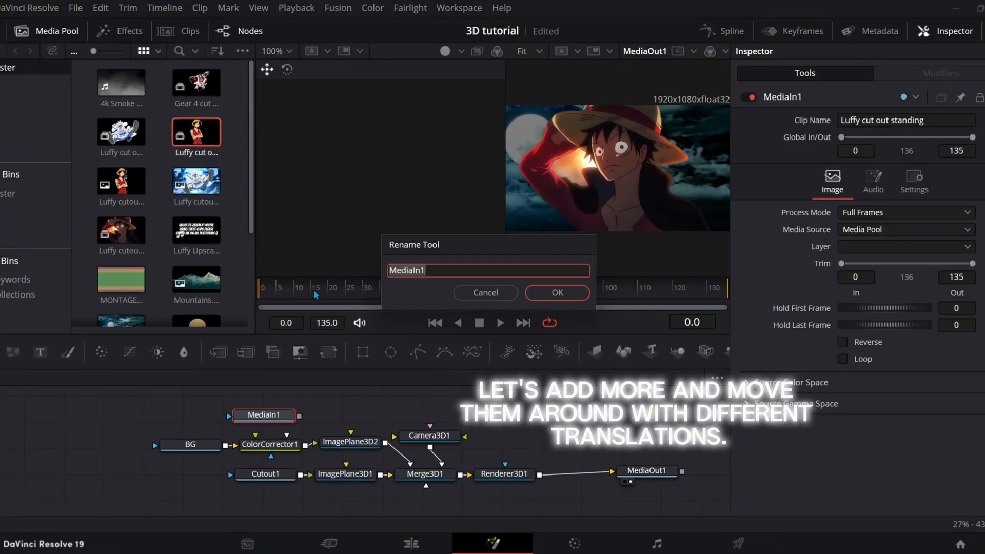
- Merge a Cutout2 plane positioned front-right, then add the Mountains image as a plane
click(556, 292)
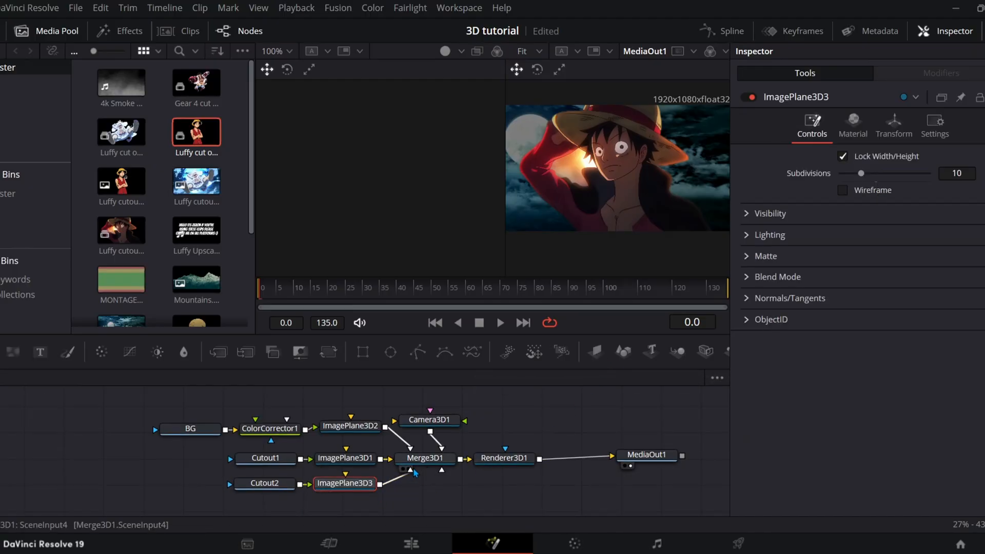
click(345, 482)
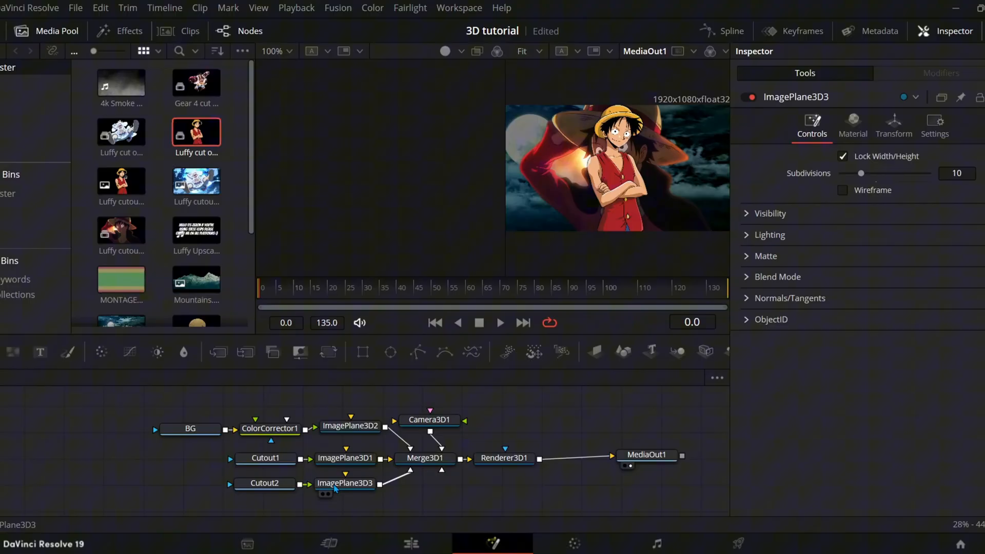
click(893, 125)
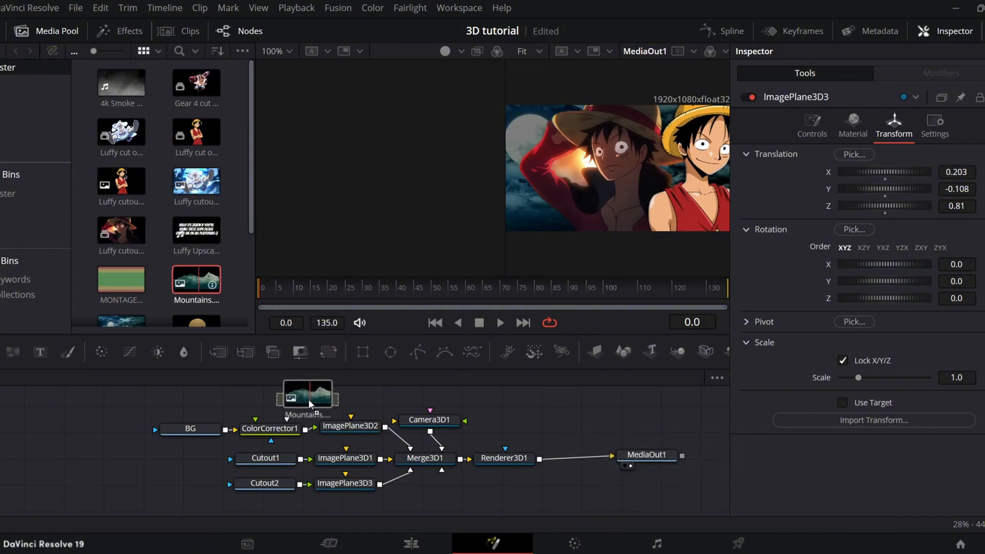
click(429, 419)
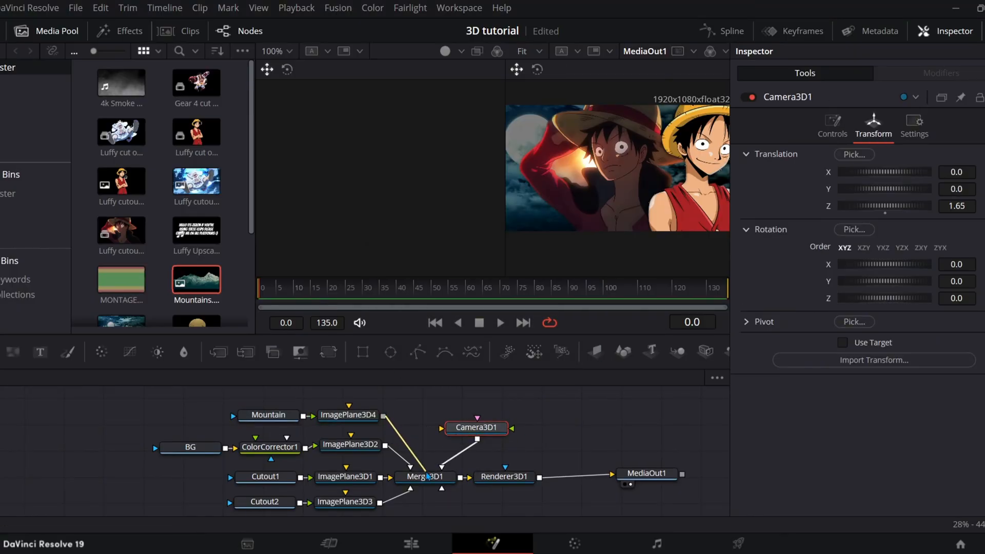
click(343, 415)
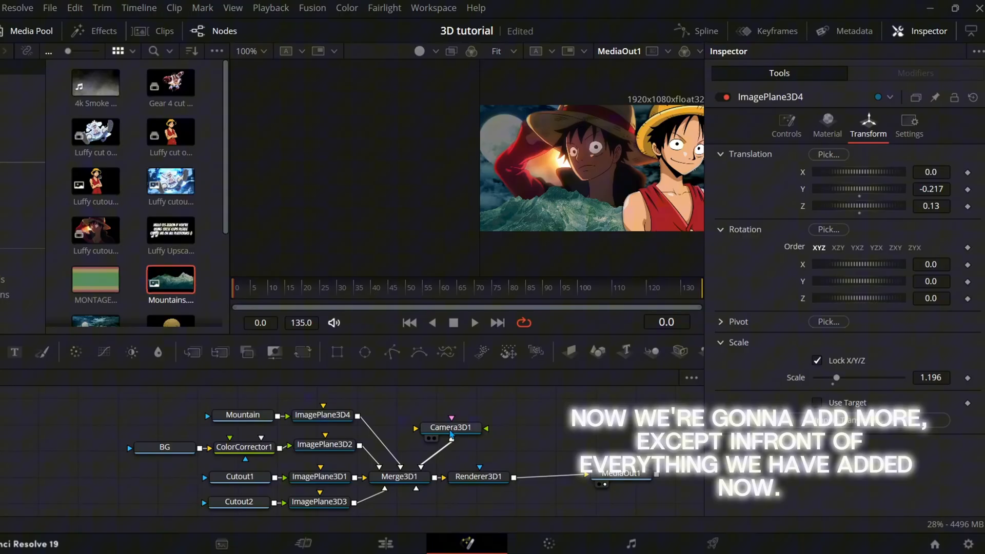
- Merge Gear 4 Cutout3 and white Luffy Cutout4 planes, setting their Translation Z and Scale
click(432, 427)
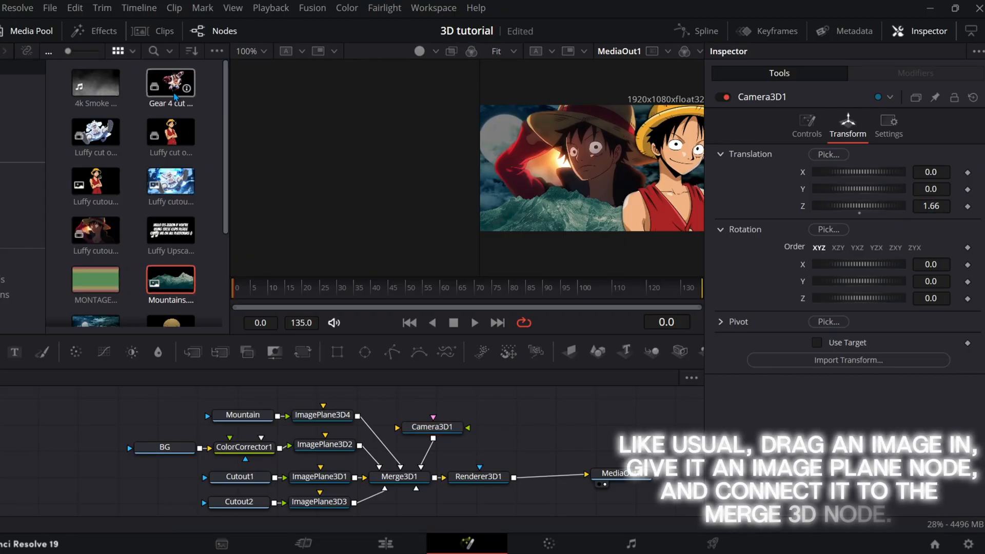
right_click(302, 483)
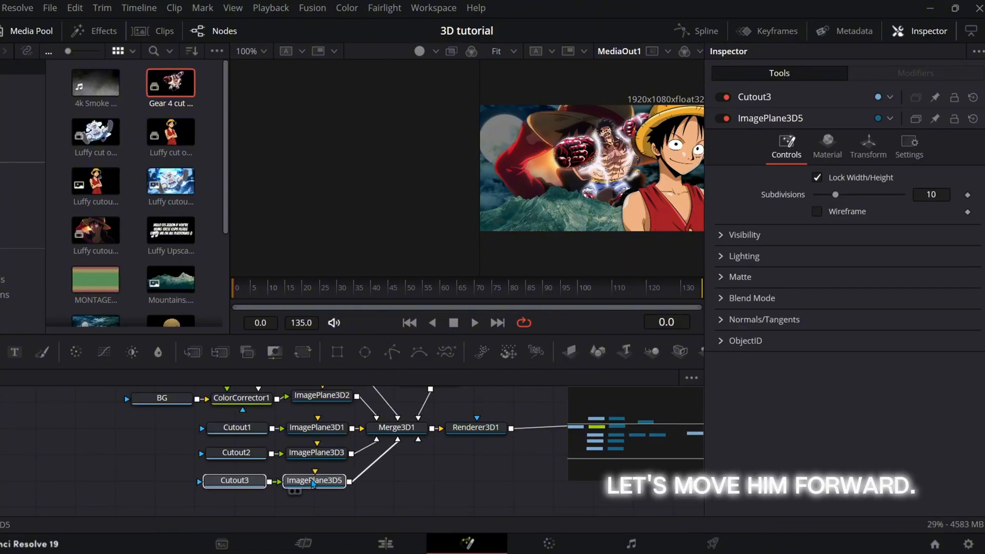
click(868, 126)
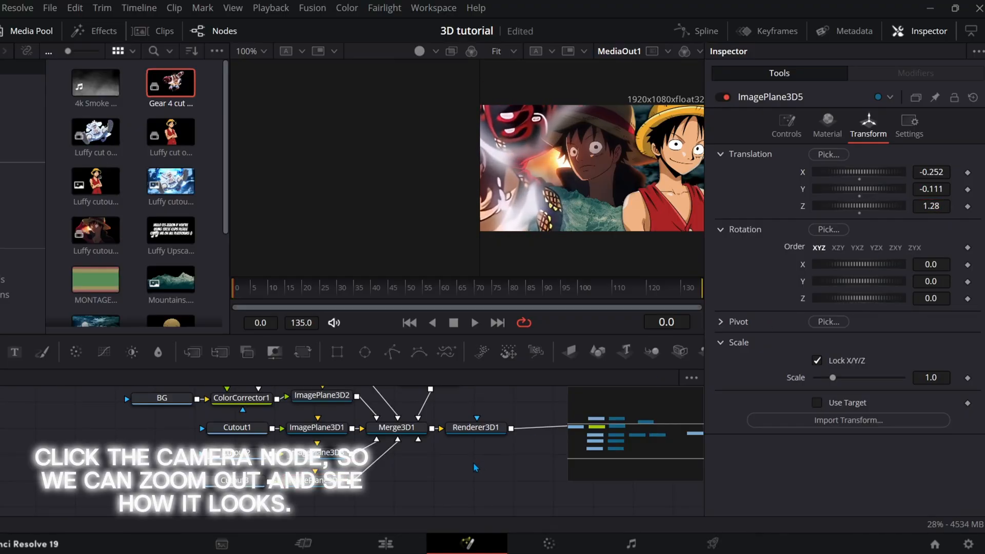
click(429, 420)
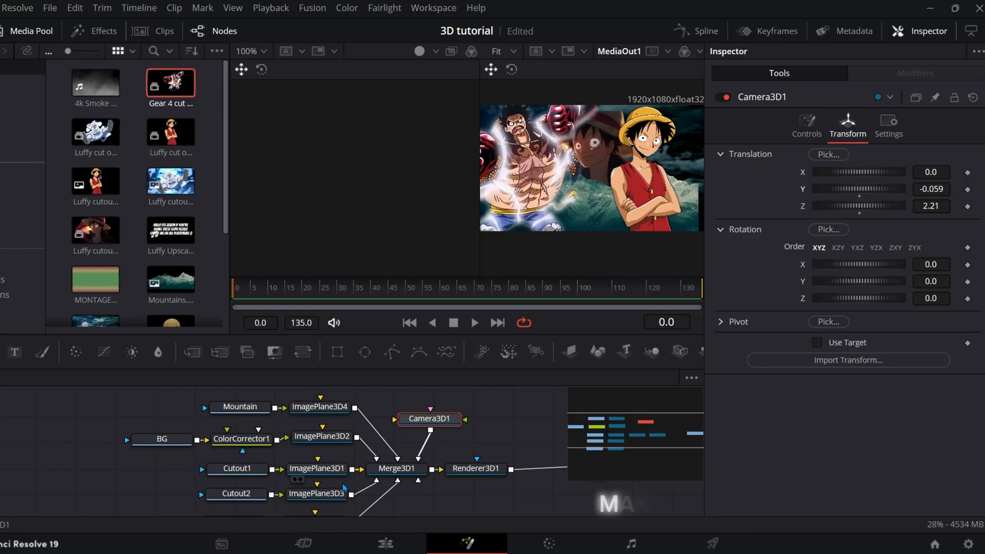
click(319, 415)
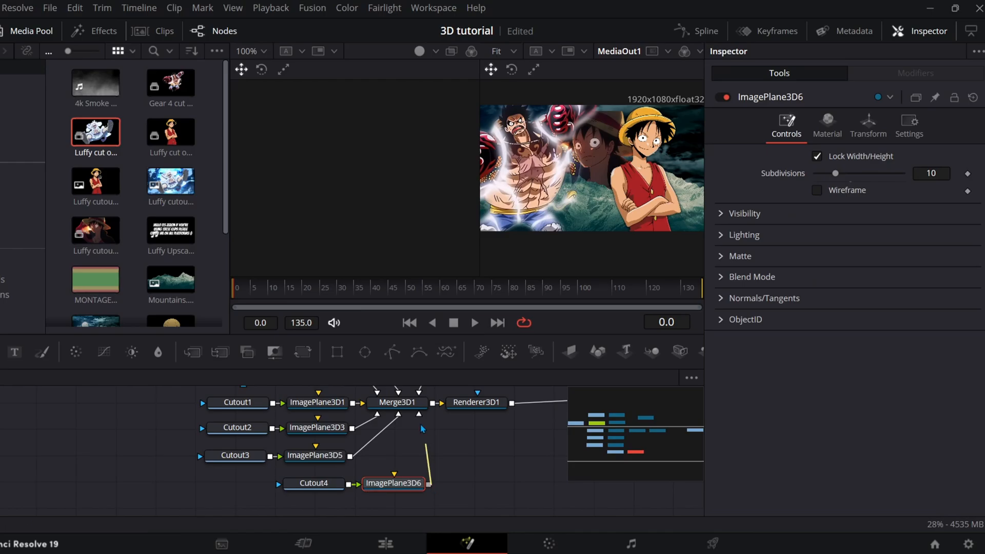
click(868, 124)
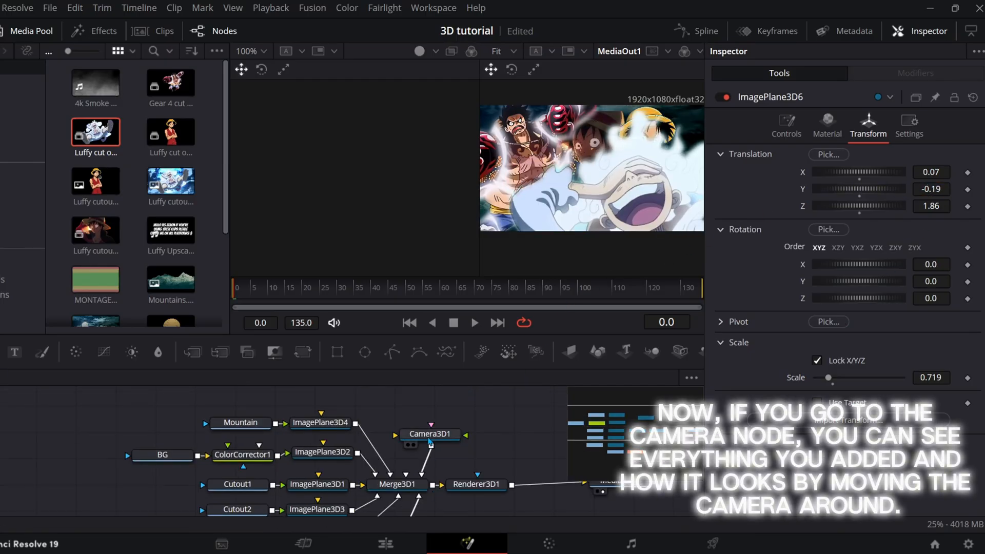
- Keyframe Camera3D1's Translation X/Y/Z at frame 0, then change the values at frame 75
click(430, 434)
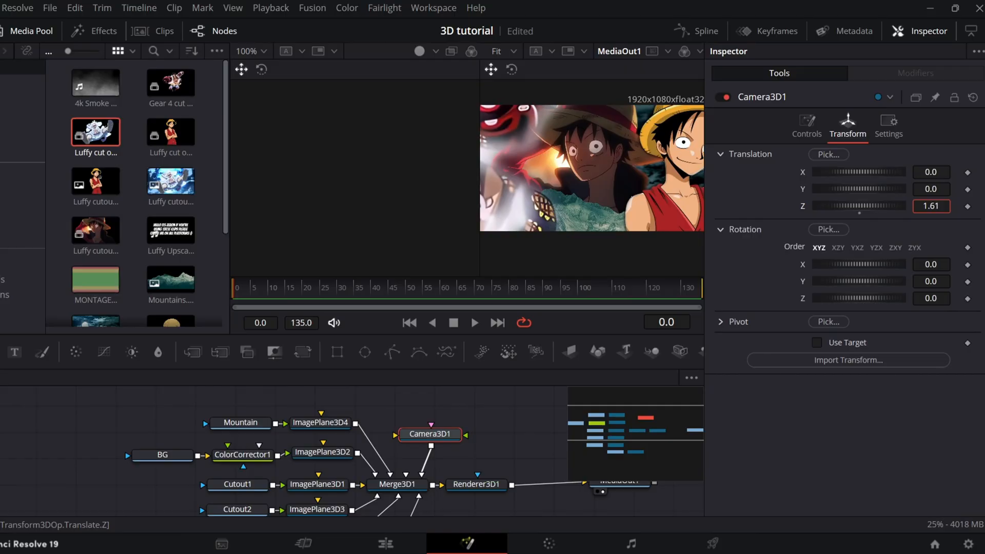
scroll(down, 3)
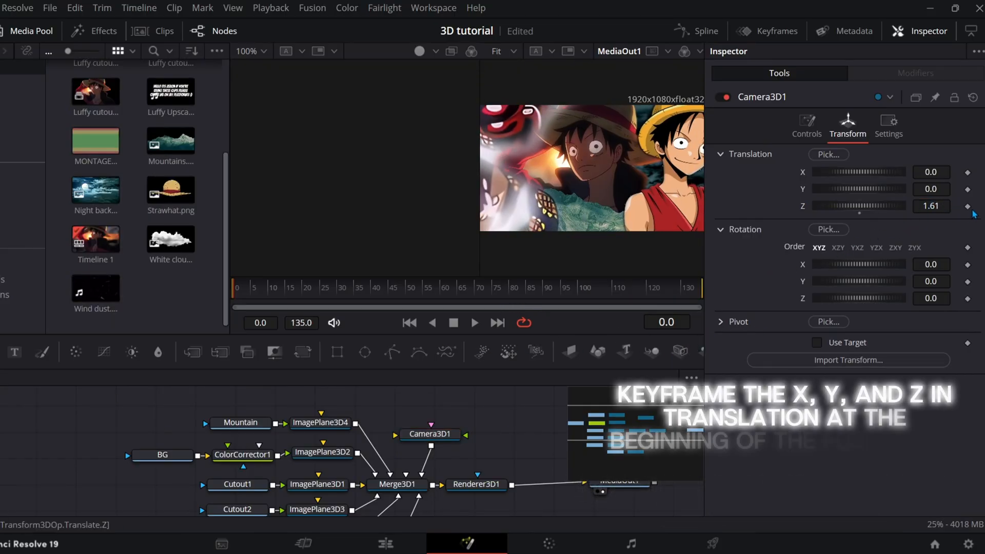
click(968, 172)
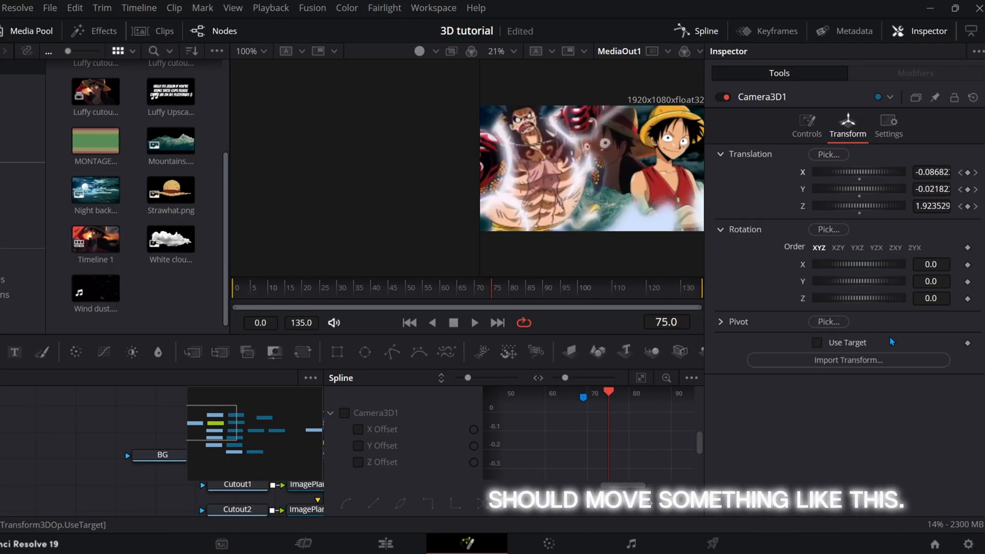
click(324, 288)
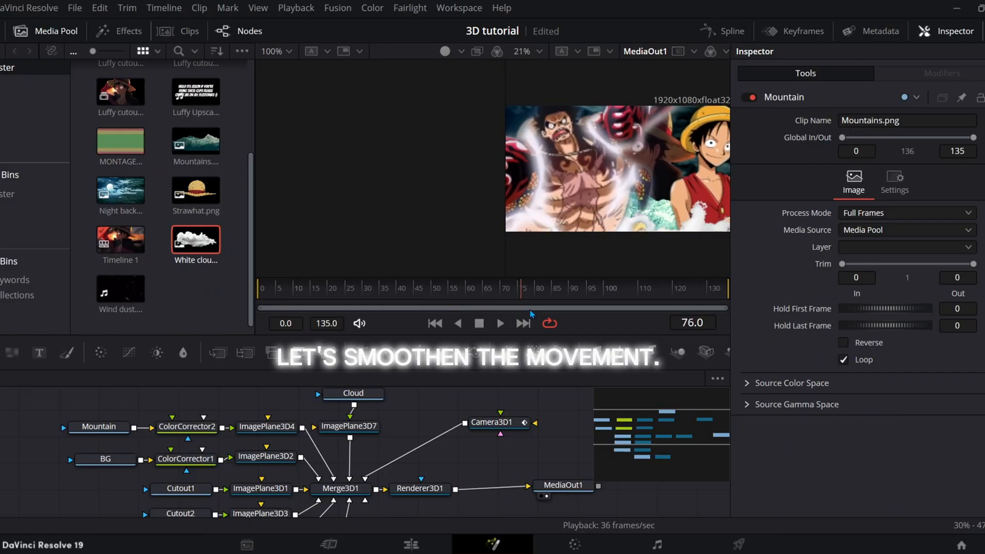
- Smooth Camera3D1's spline and keyframe new translations for the Mountain and Cloud planes
click(492, 422)
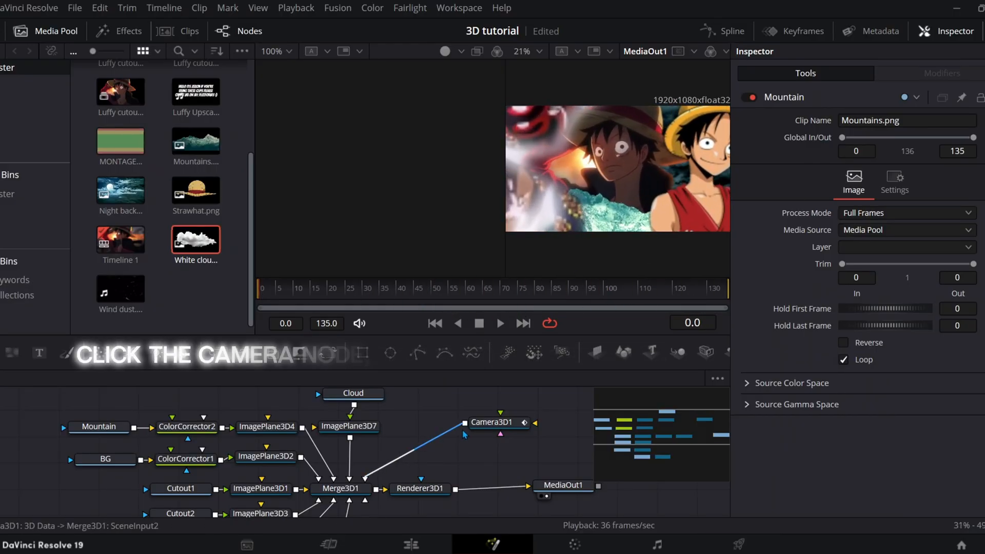
click(493, 422)
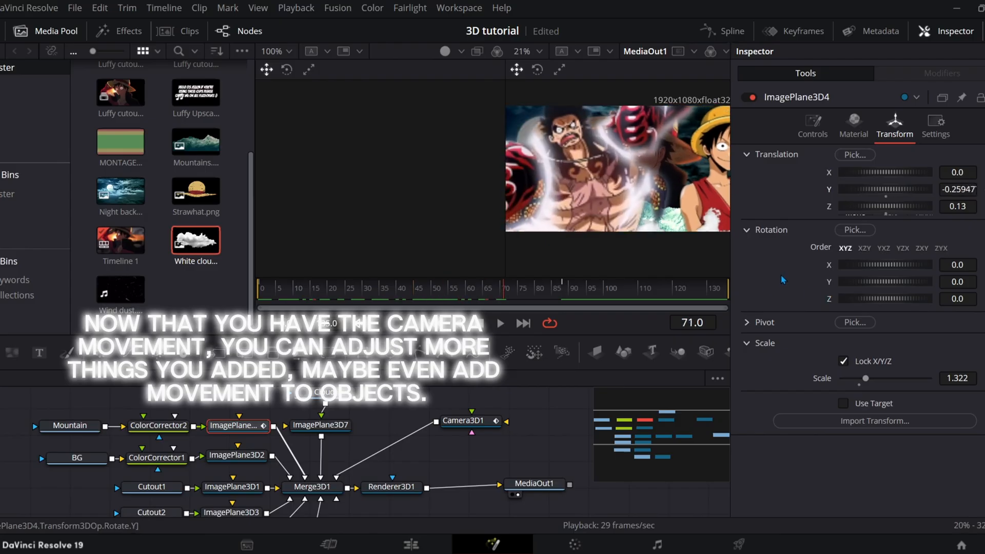
click(722, 31)
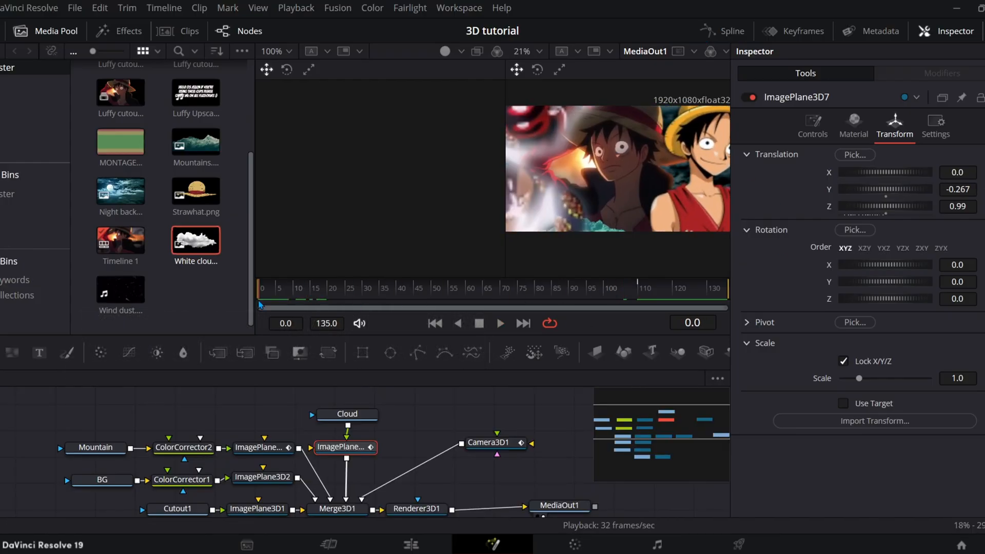
click(411, 544)
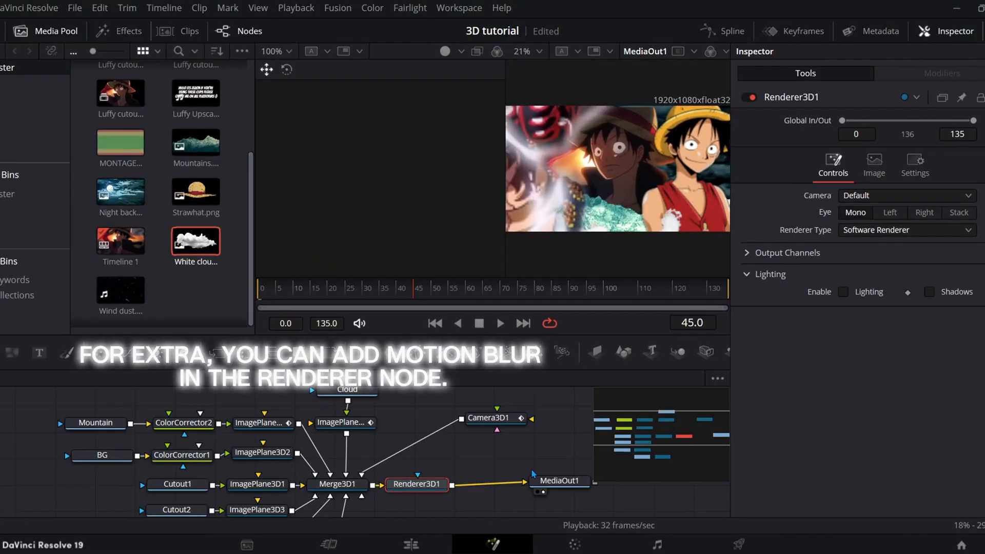
- Tick Motion Blur in Renderer3D1's Settings tab, then switch to the Edit page
click(915, 165)
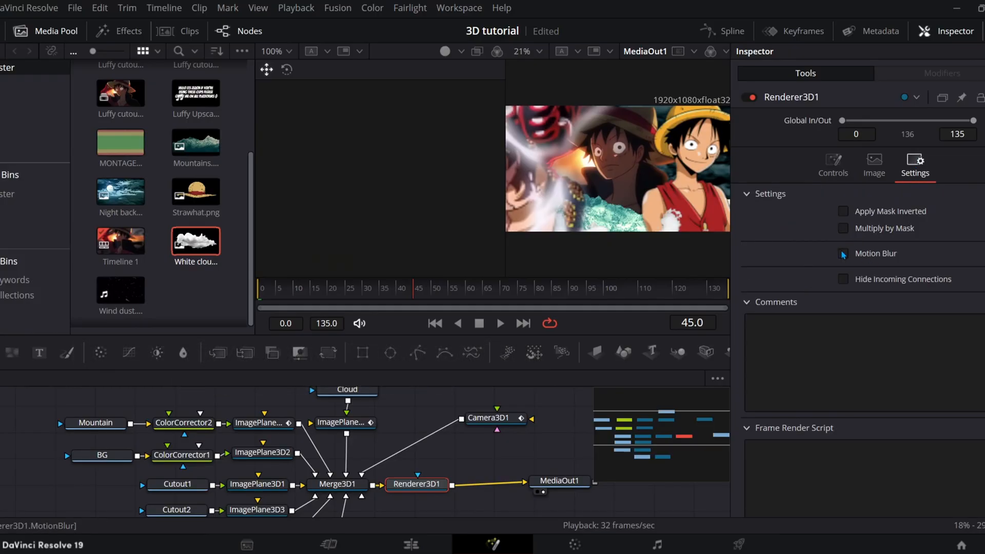
click(843, 253)
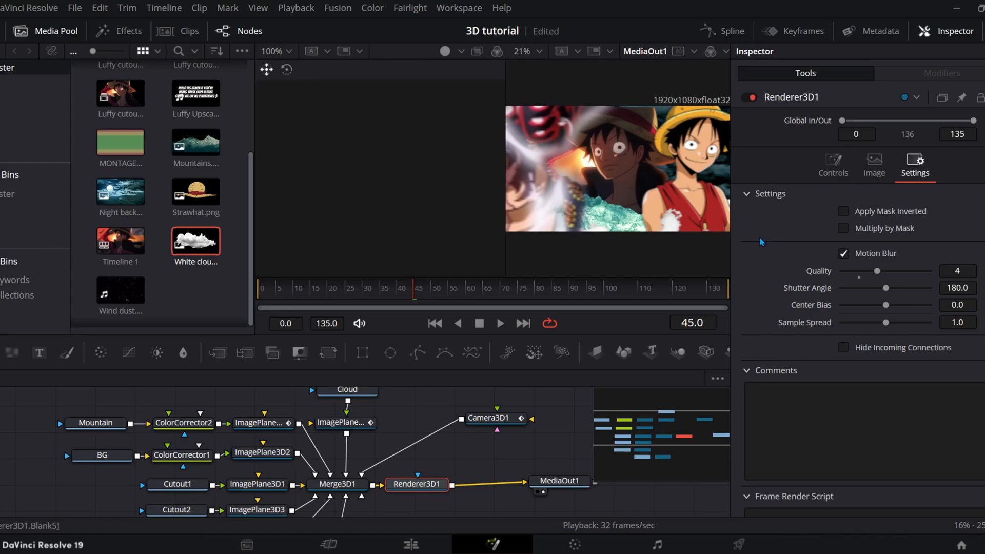
click(410, 545)
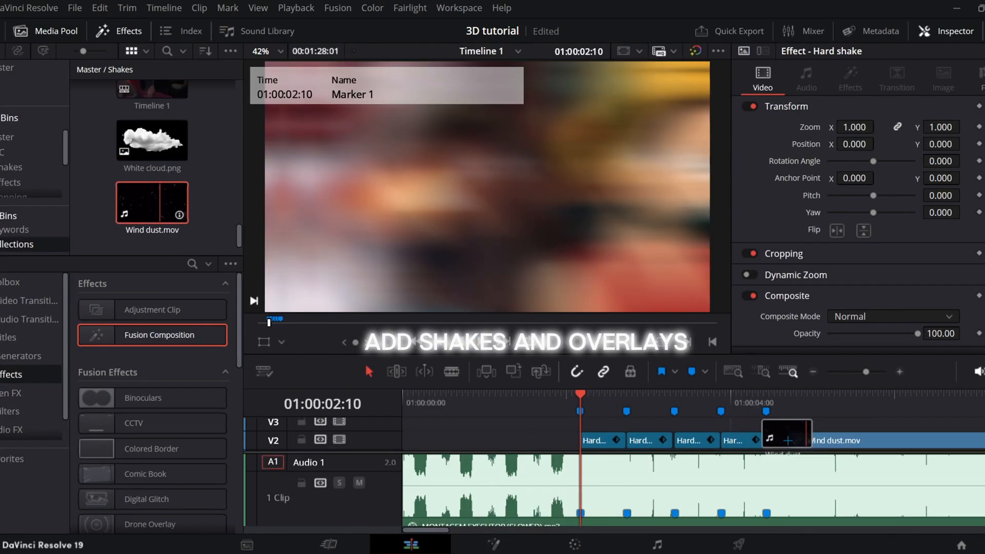